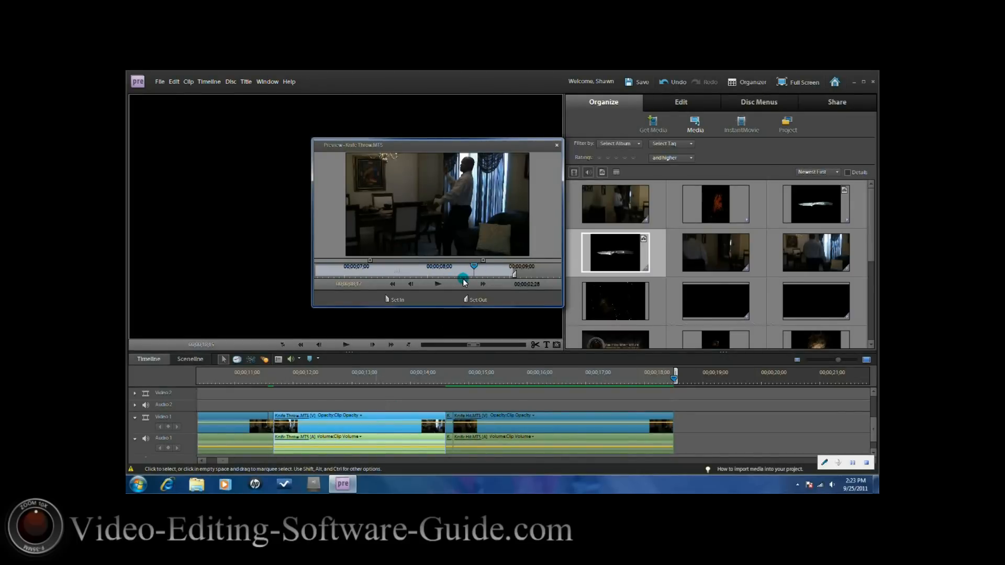
- Scrub through the knife-throw clip preview, then close the Preview window
left_click_drag(465, 276, 429, 266)
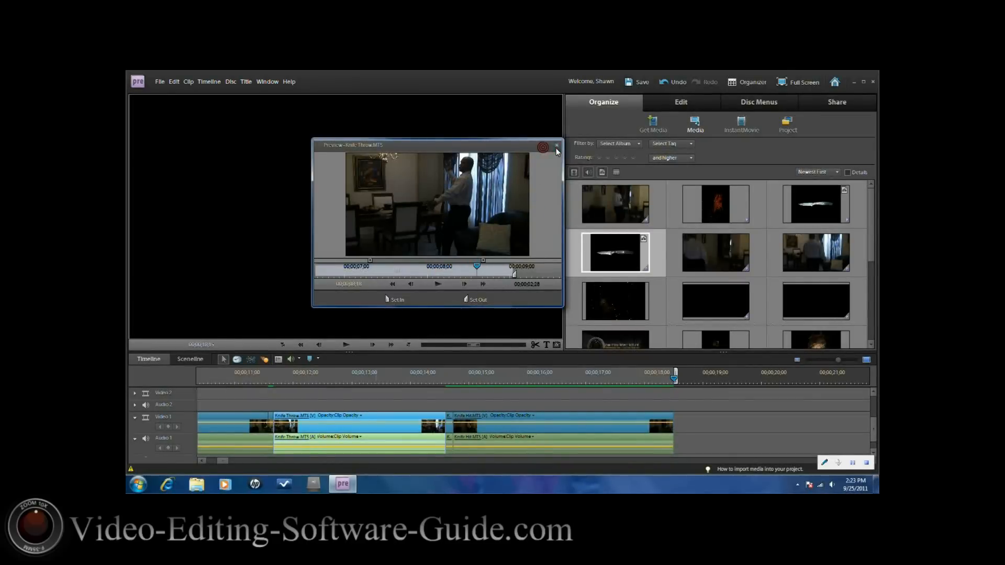
left_click(543, 147)
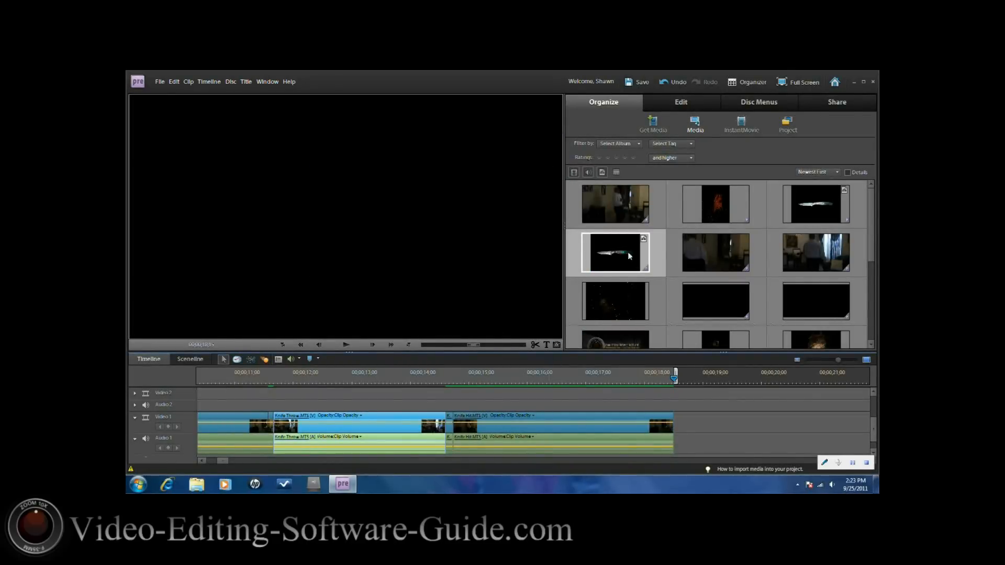
mouse_move(618, 258)
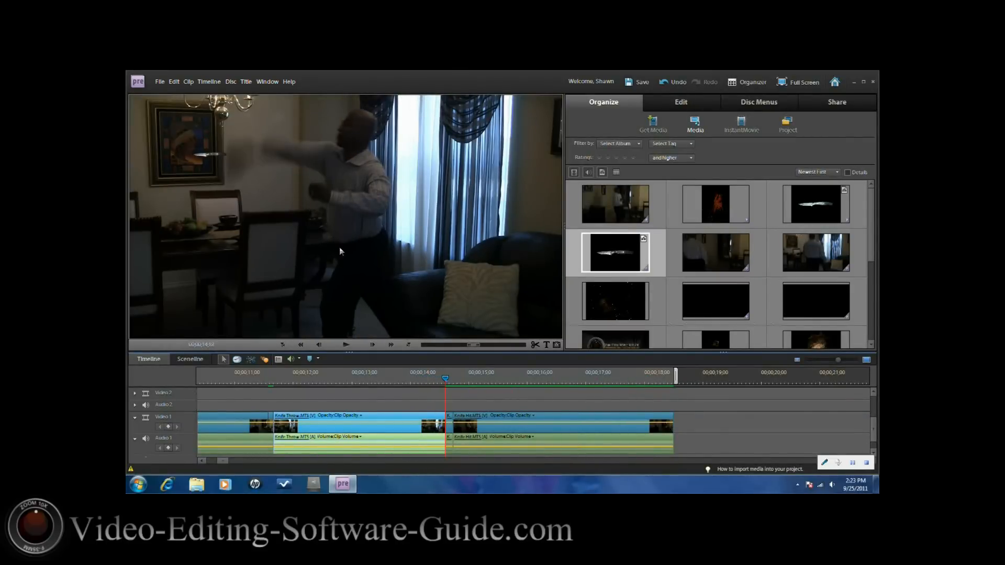
mouse_move(241, 156)
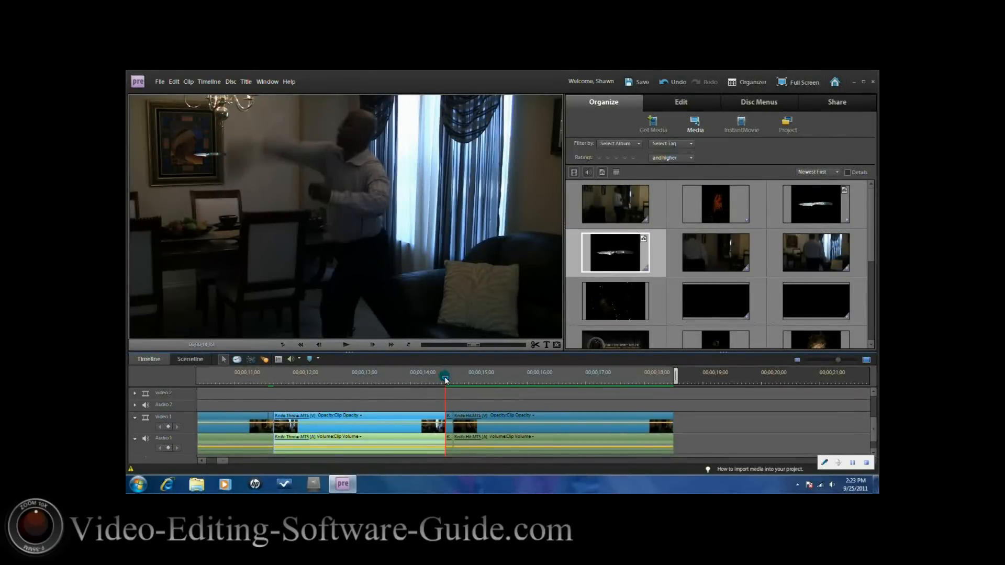
- Move the playhead to just past the cut after the throw
left_click_drag(444, 381, 452, 382)
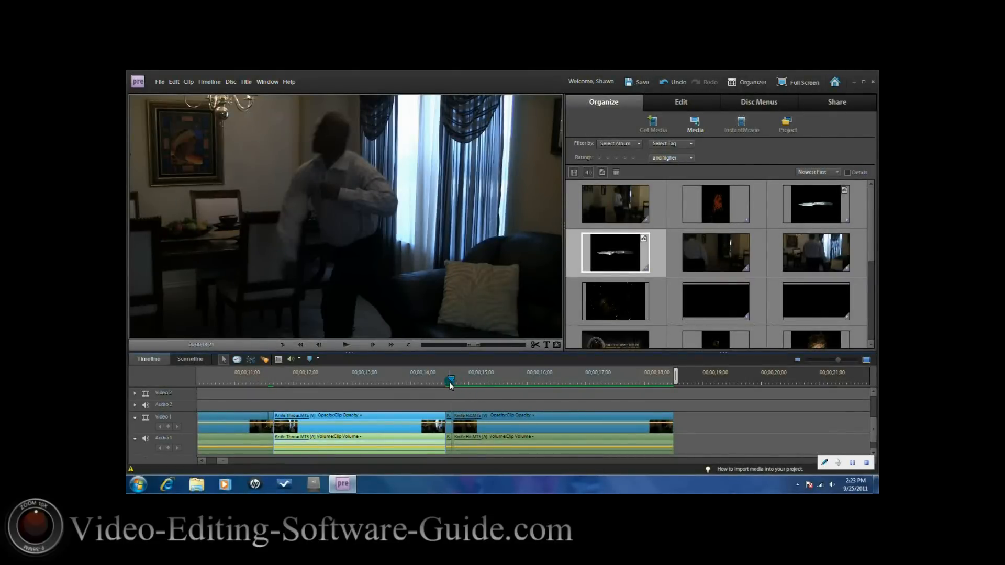
left_click_drag(449, 381, 455, 381)
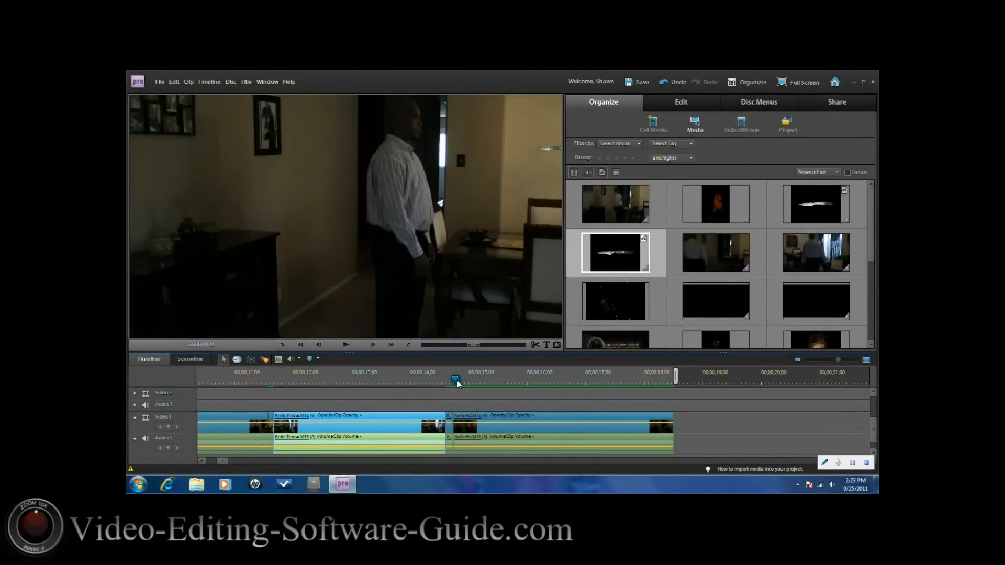
left_click_drag(454, 382, 482, 382)
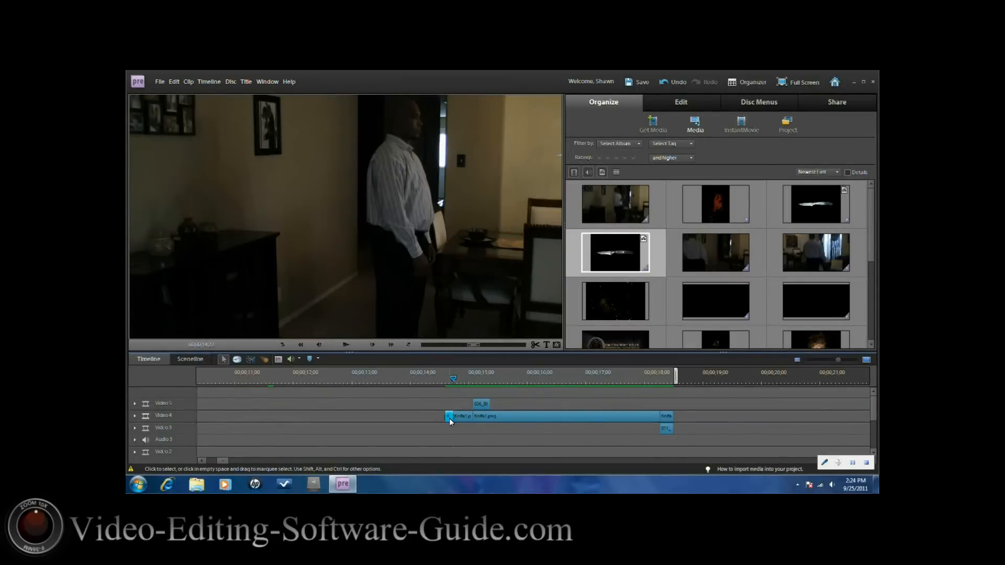
- Select Knife1.png, expand its Motion settings, and cancel the animation toggle to keep keyframes
left_click(680, 102)
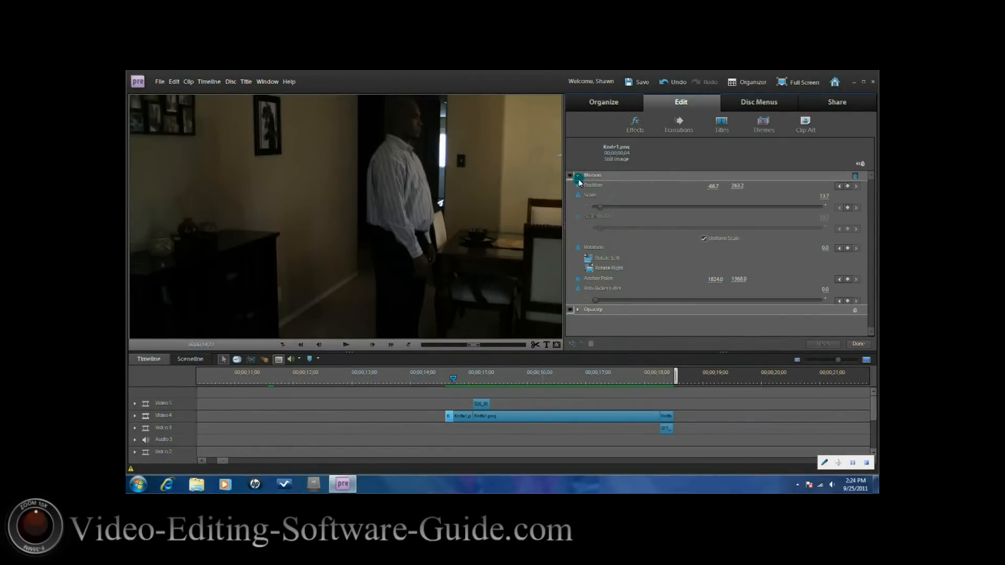
left_click(571, 175)
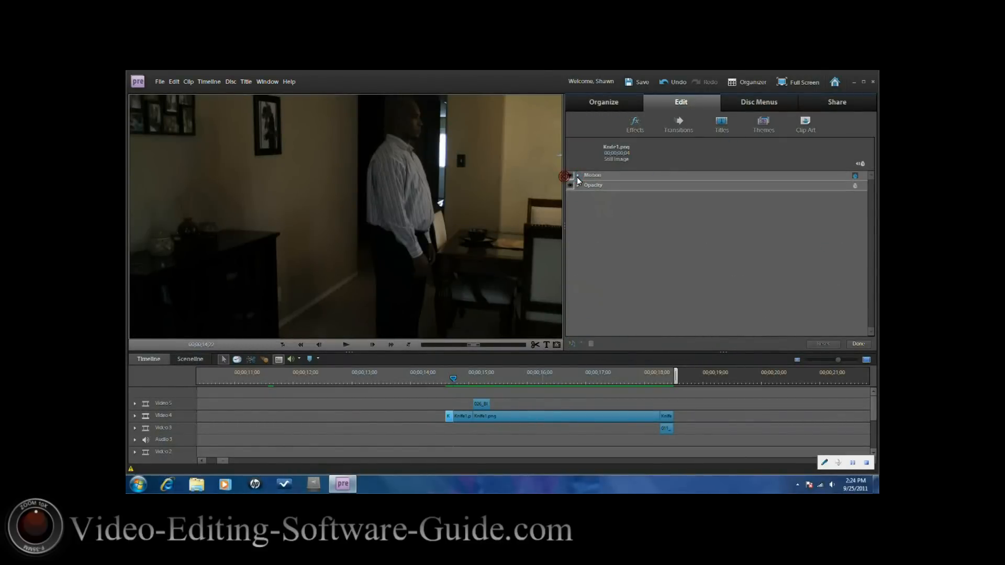
left_click(577, 175)
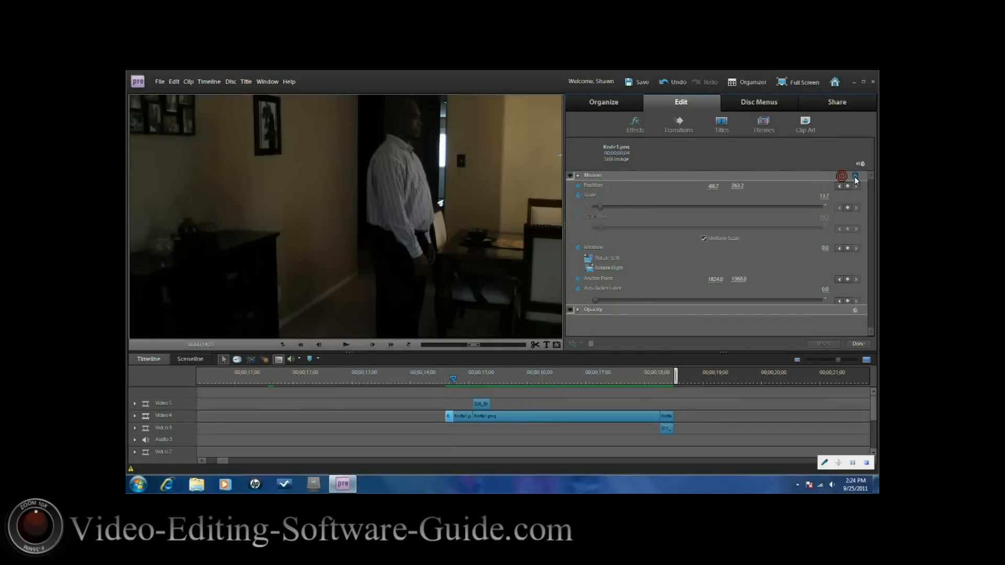
left_click(855, 178)
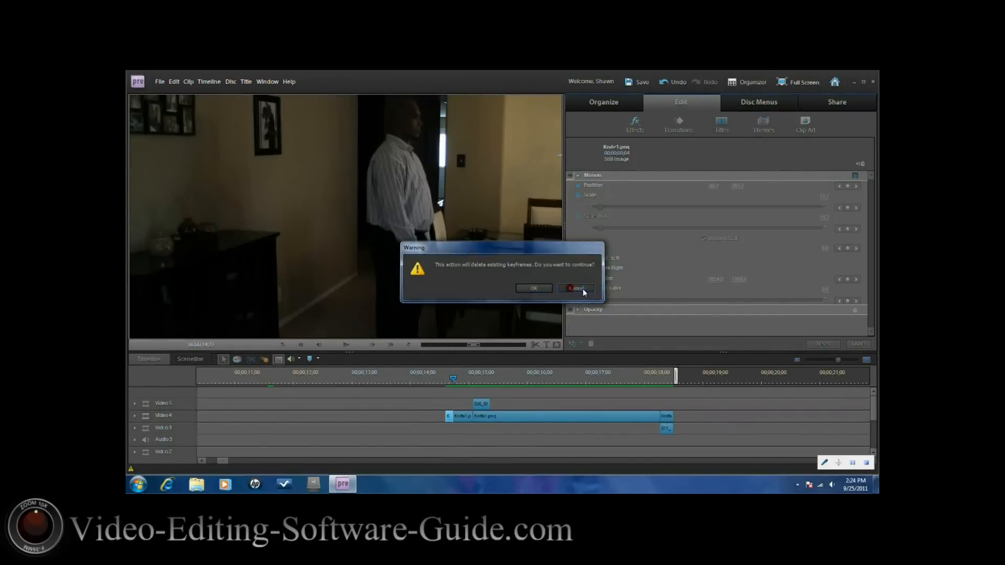
left_click(576, 288)
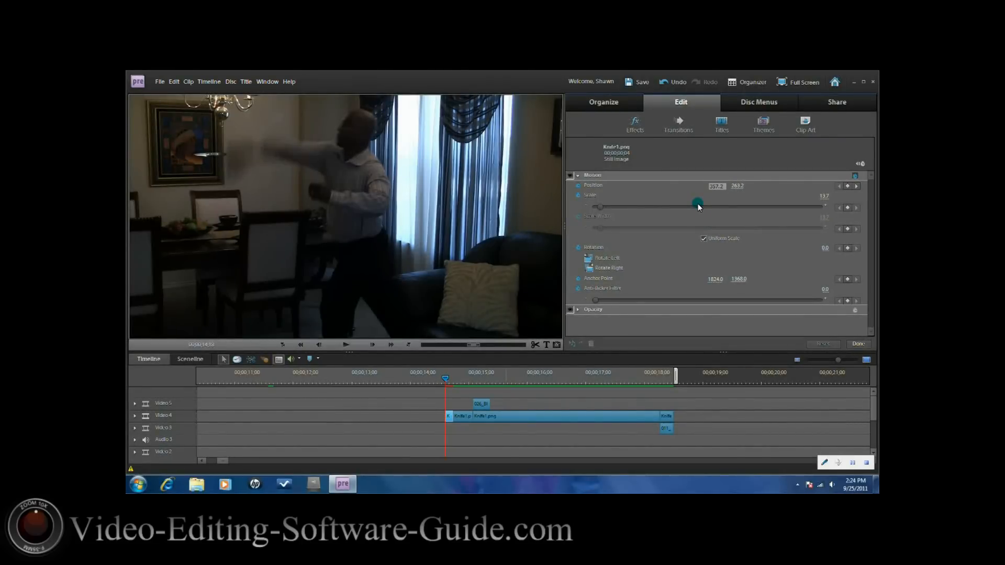
- Drag the knife's Position X to 337.2, beside the thrower's hand, then click the preview controls
left_click_drag(698, 204, 668, 200)
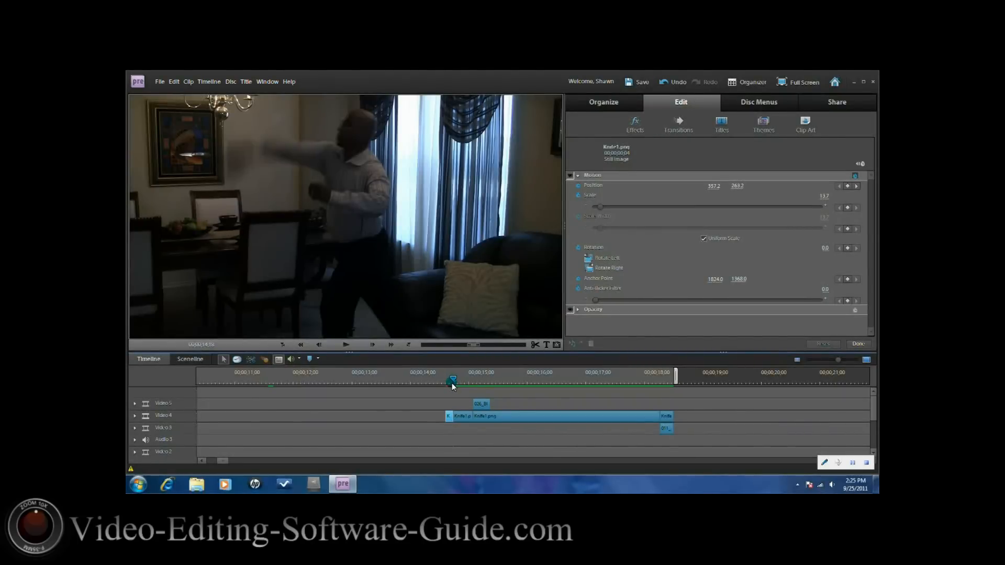
left_click(319, 345)
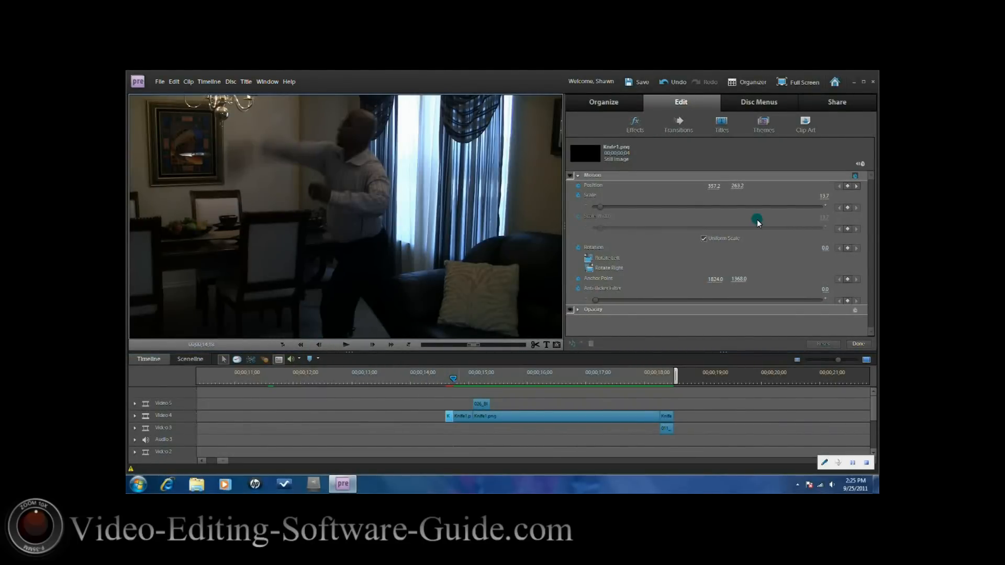
mouse_move(848, 188)
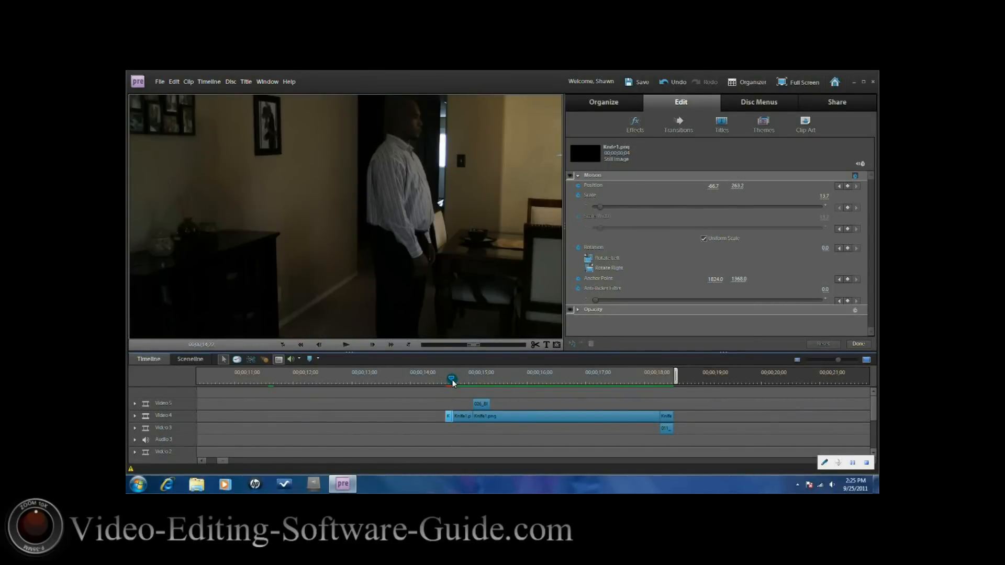
- Return before the cut and set the knife's Position X to 66.7
left_click_drag(452, 381, 466, 371)
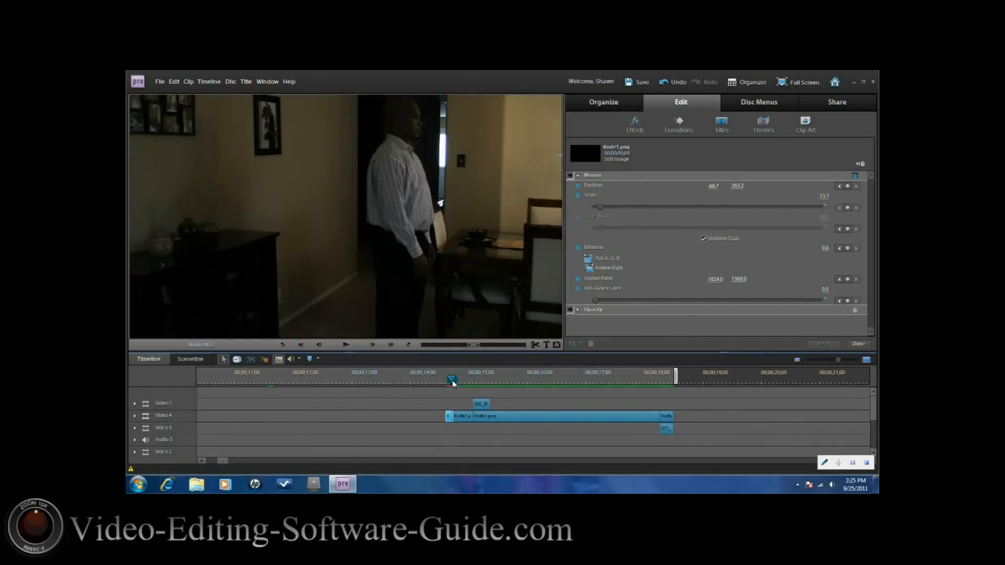
mouse_move(451, 382)
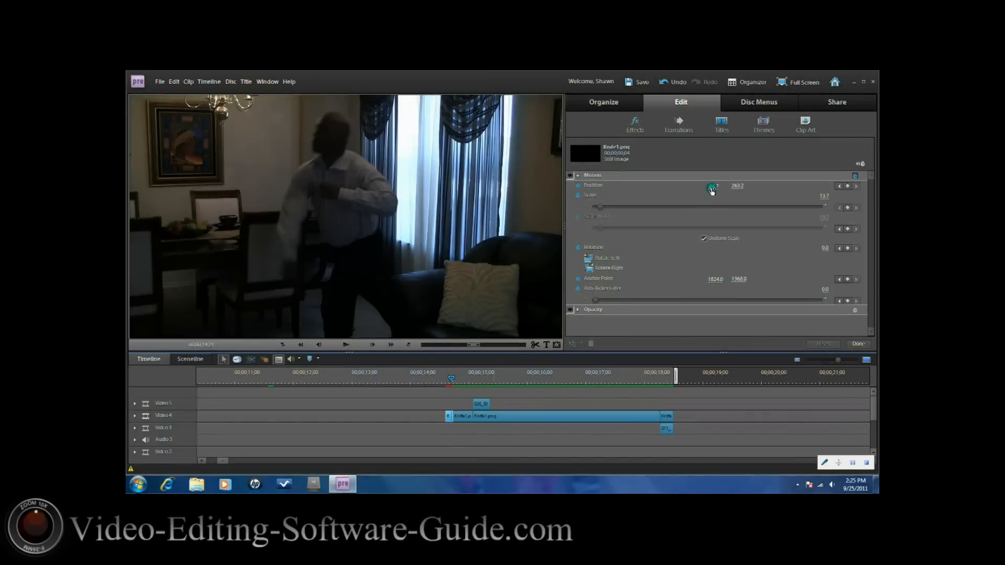
left_click_drag(711, 189, 295, 213)
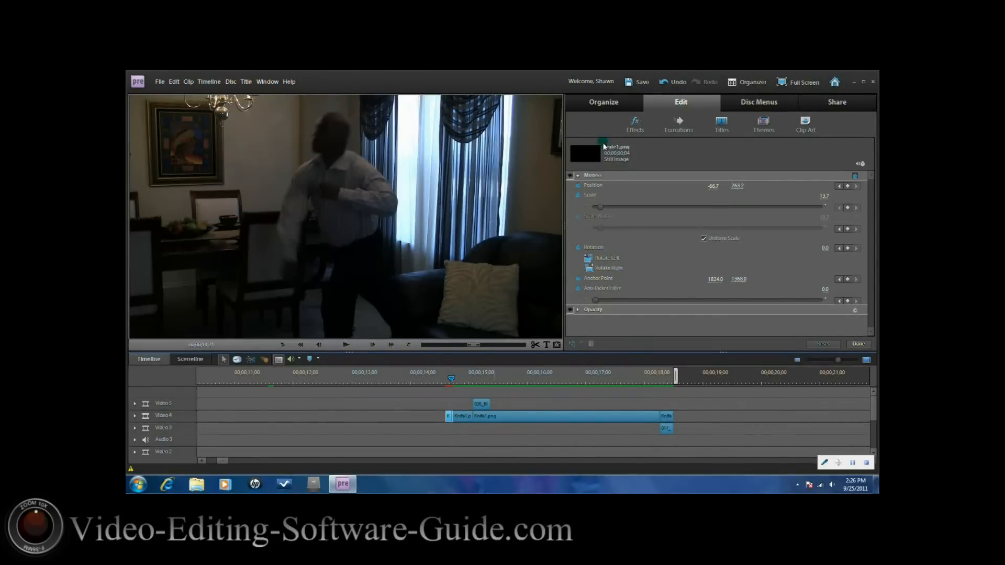
- Keyframe the knife's Position X at a later frame, about 1345.8
left_click(469, 416)
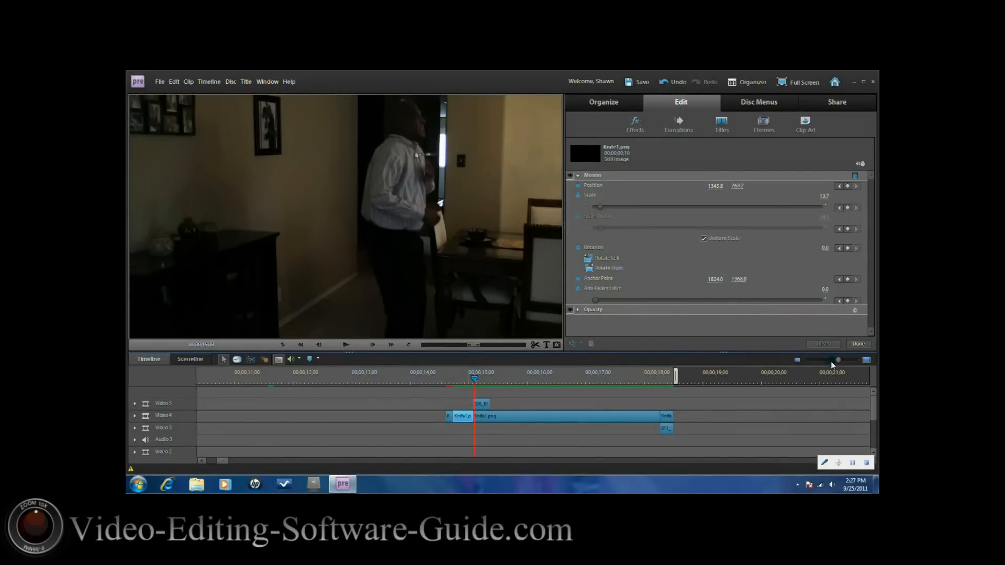
left_click(635, 124)
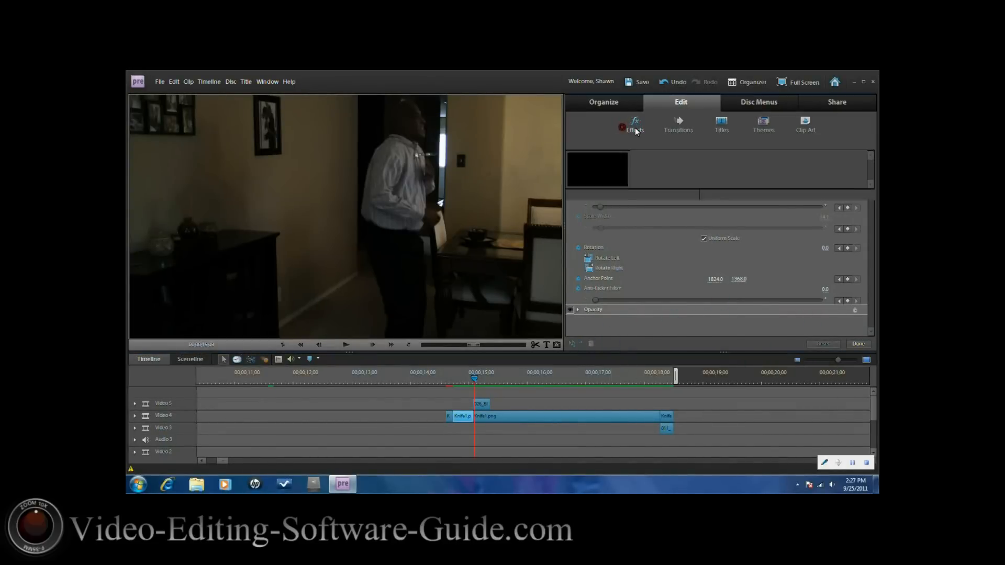
- Scroll the Effects panel to the Transform category and apply Crop to Knife1.png
left_click(635, 125)
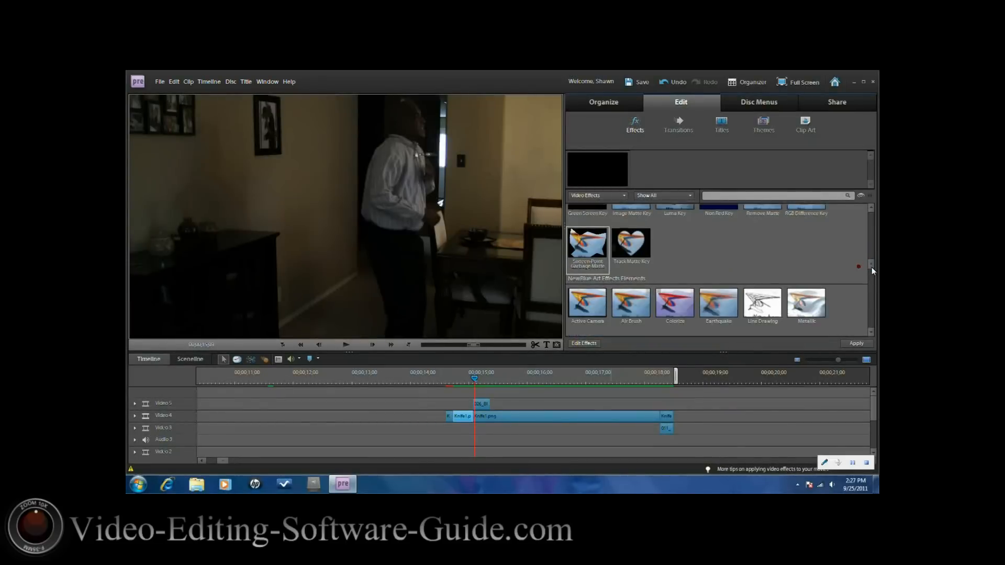
scroll("down", 3)
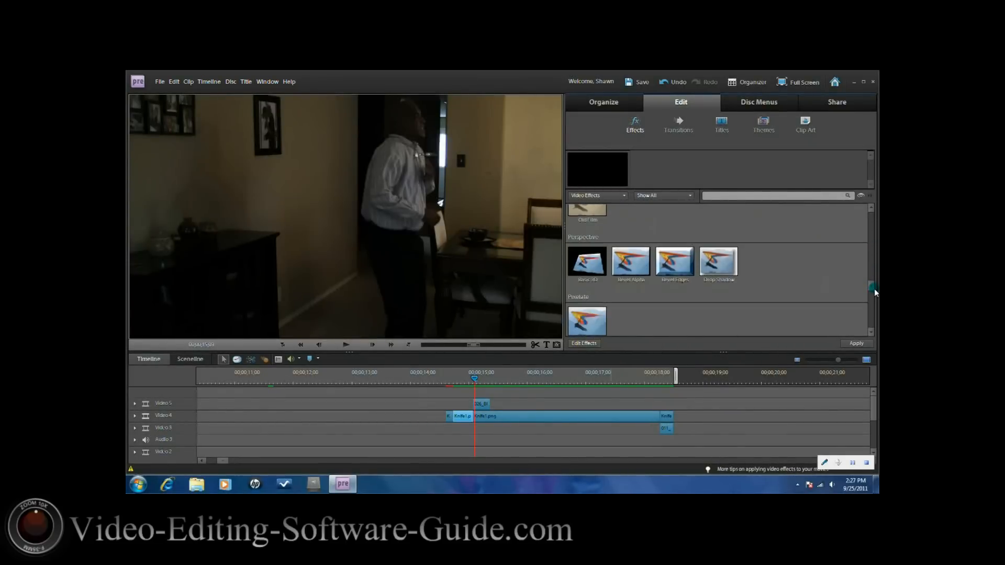
scroll("down", 3)
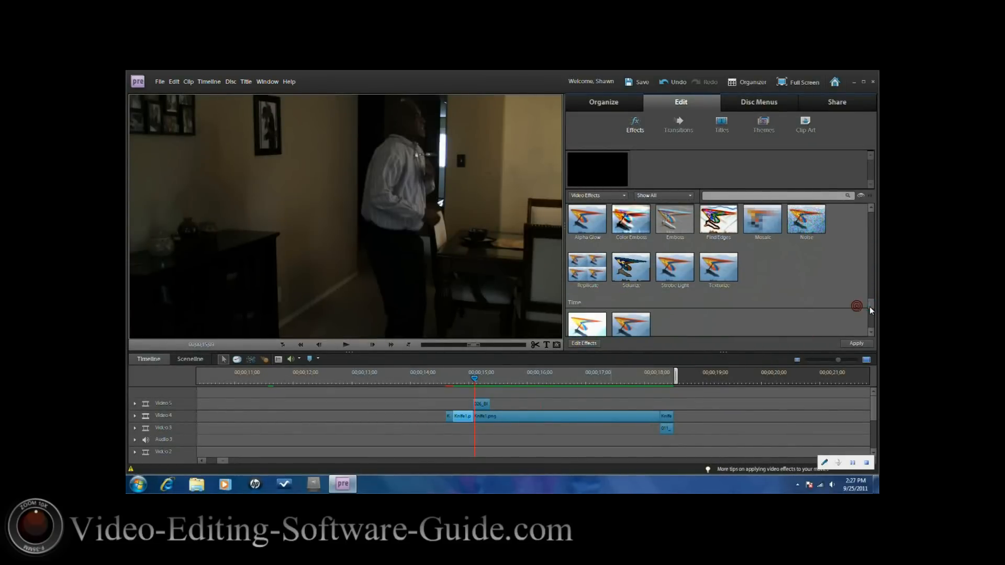
scroll("down", 3)
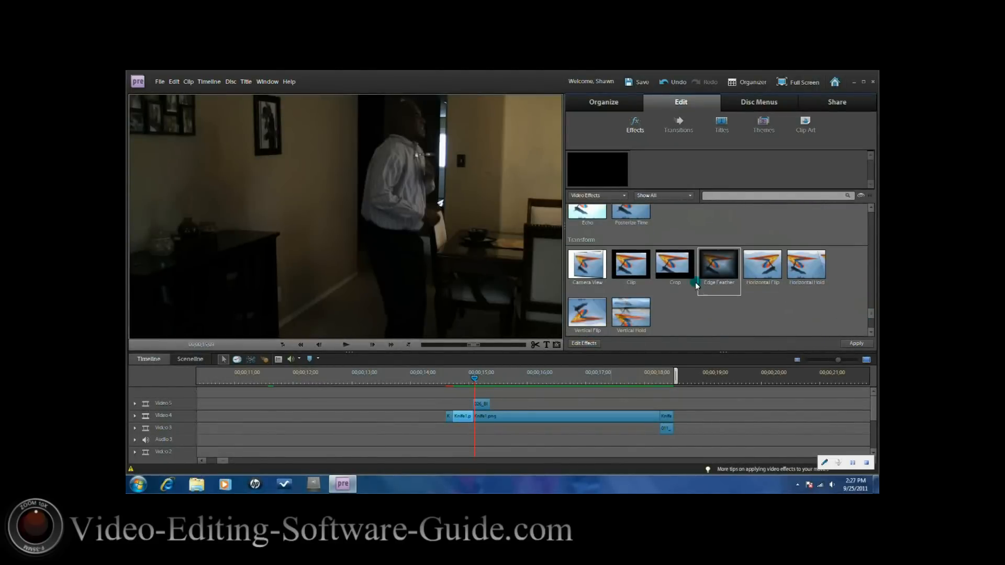
left_click(675, 265)
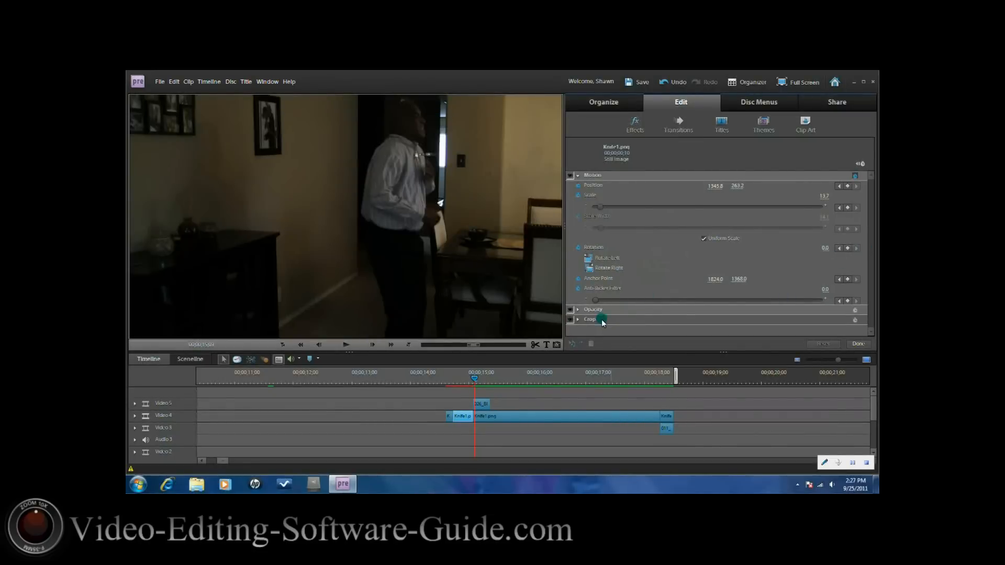
- Expand Knife1.png's Crop settings to Top 9%, Right 14%, Bottom 20%
left_click(576, 319)
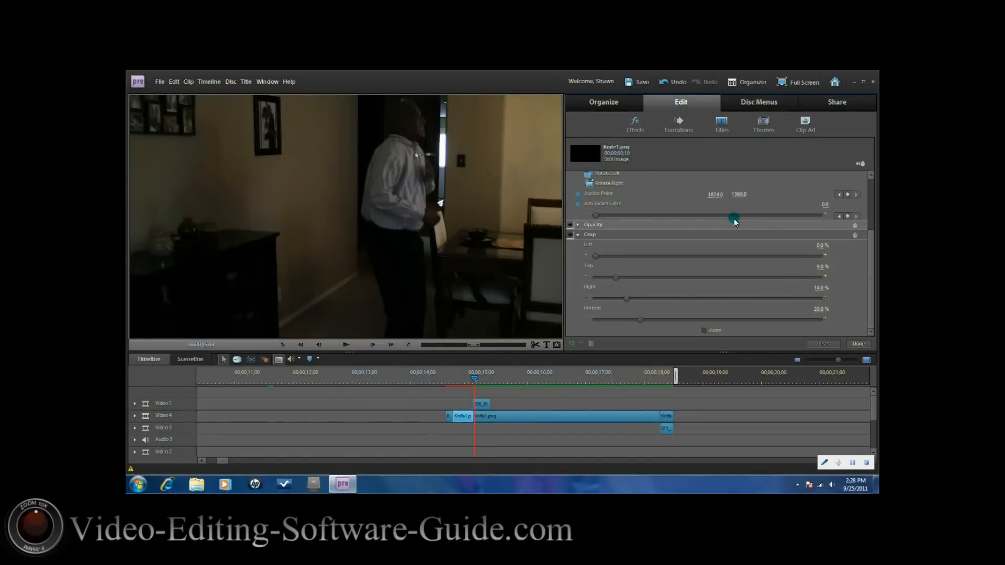
mouse_move(712, 286)
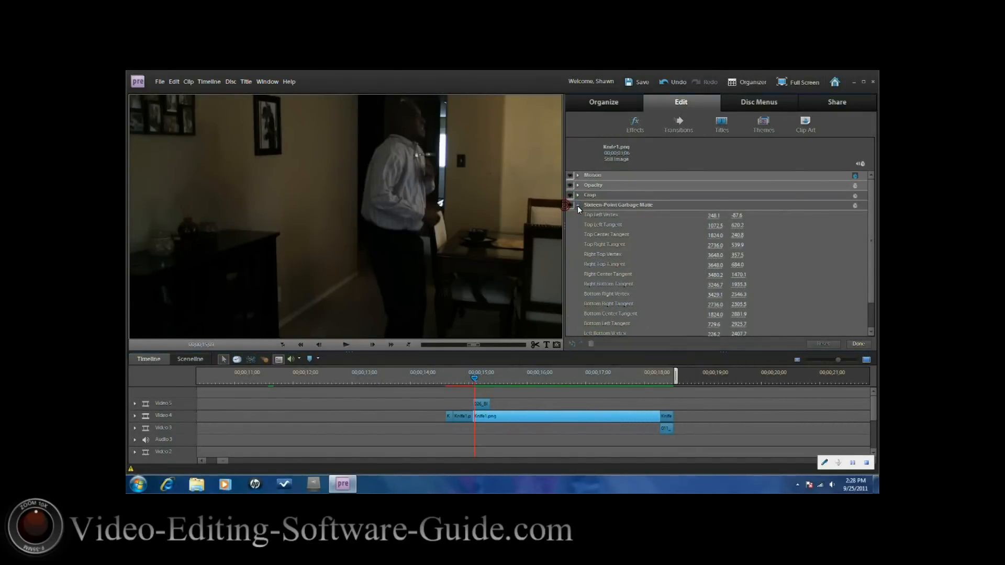
- Collapse the garbage matte, step through frames, and show the Knife Hit clip's Motion settings
left_click(636, 82)
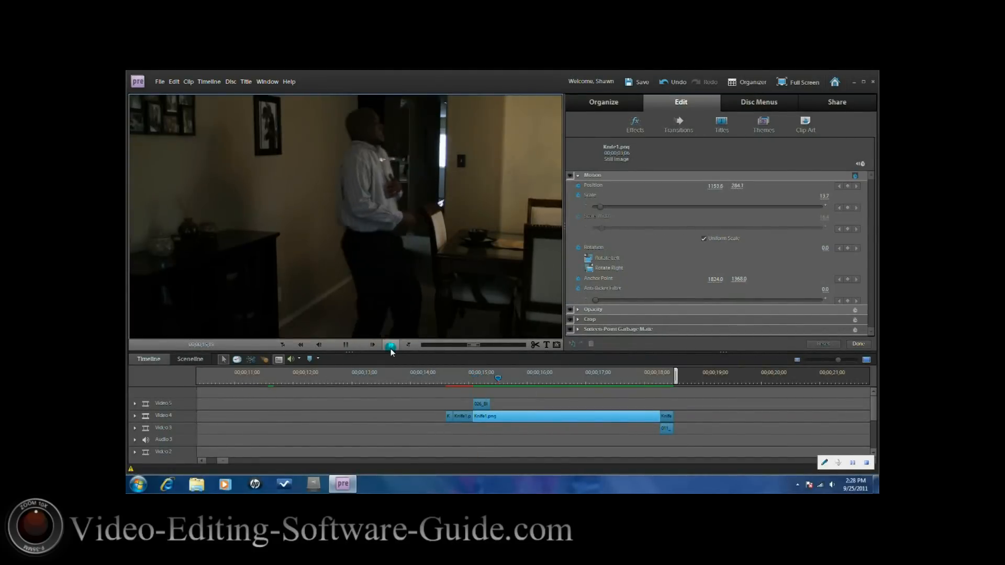
left_click(391, 345)
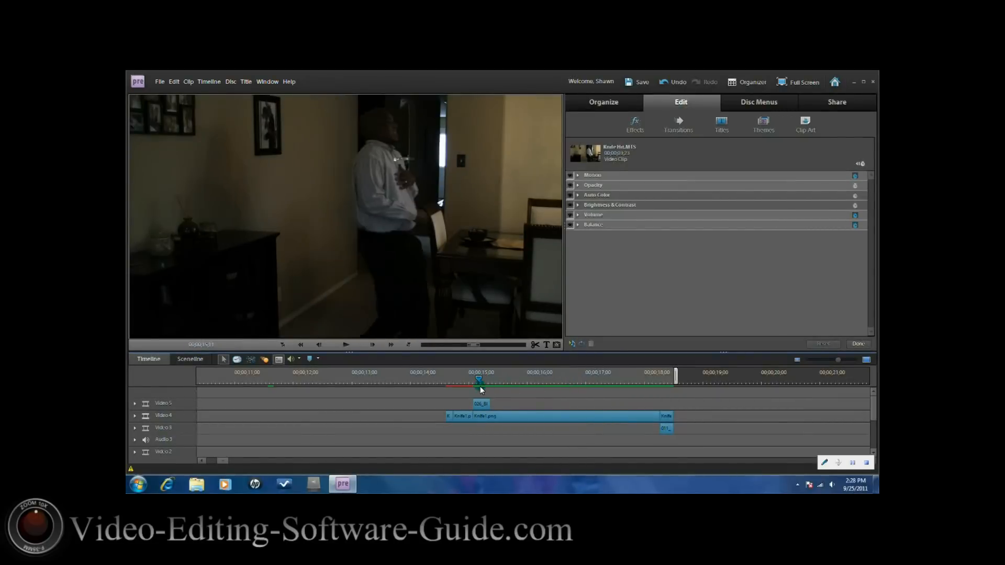
left_click(572, 175)
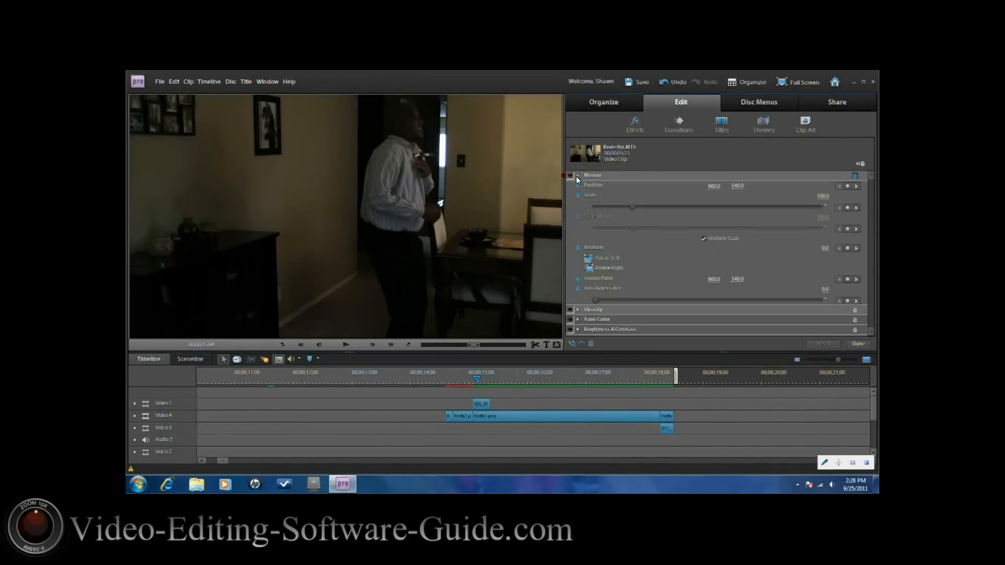
left_click(373, 345)
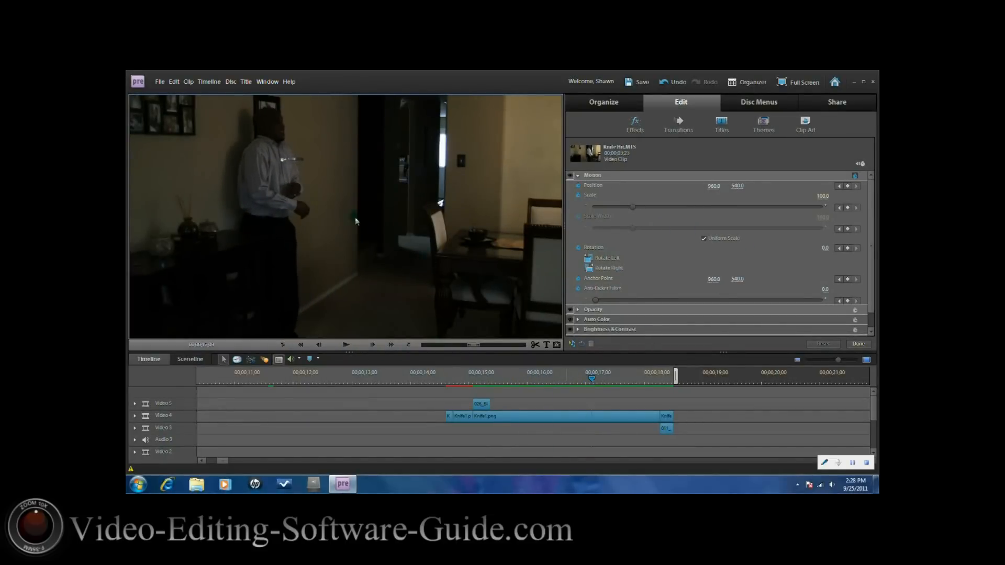
mouse_move(370, 337)
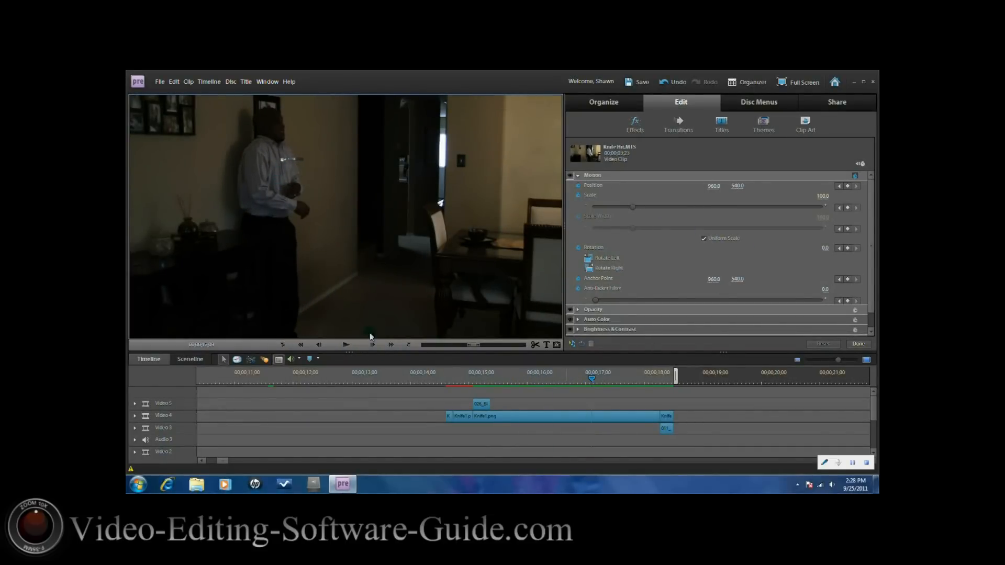
mouse_move(591, 378)
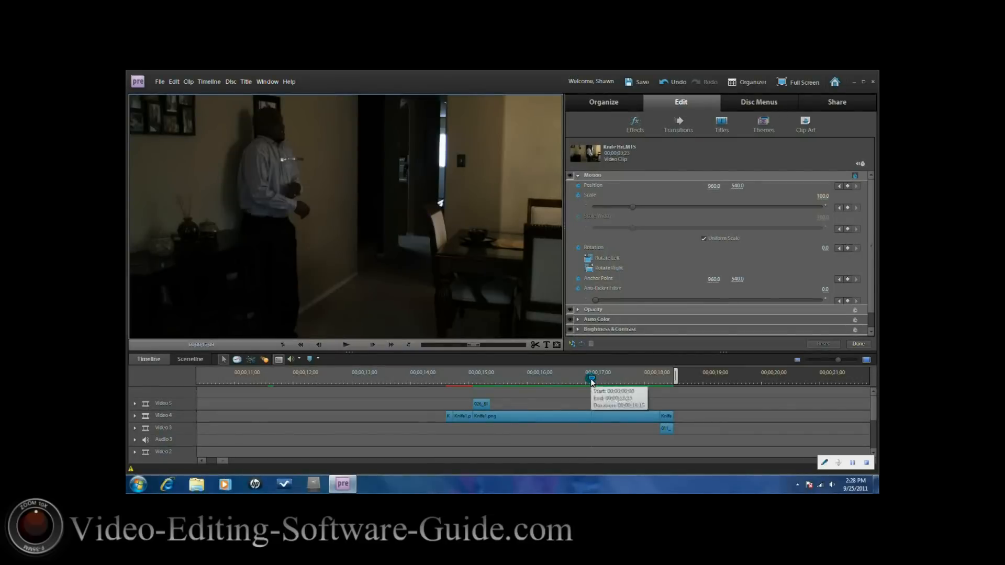
- Return the playhead to about 15 seconds and select the blood splatter clip
left_click_drag(591, 379, 476, 380)
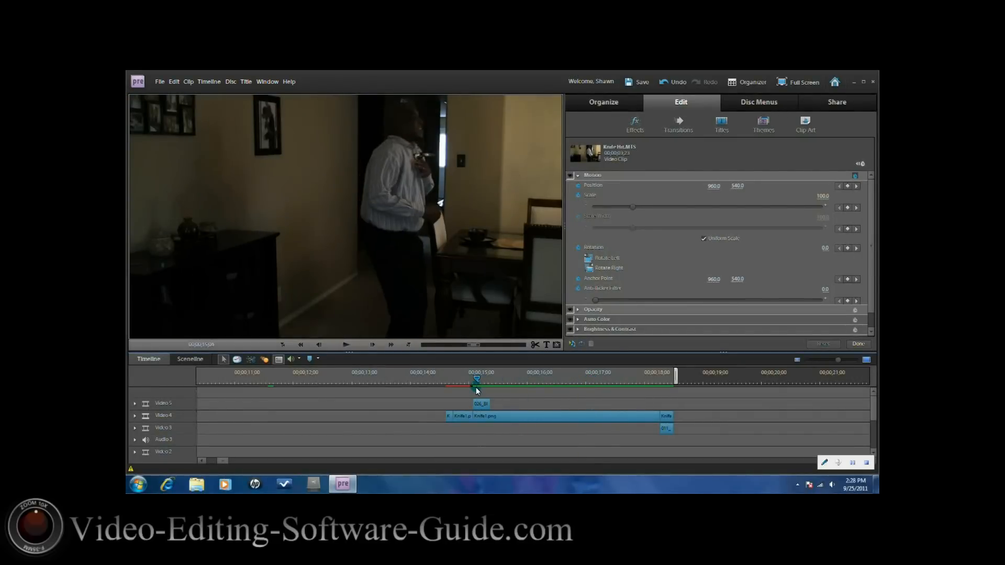
left_click(482, 404)
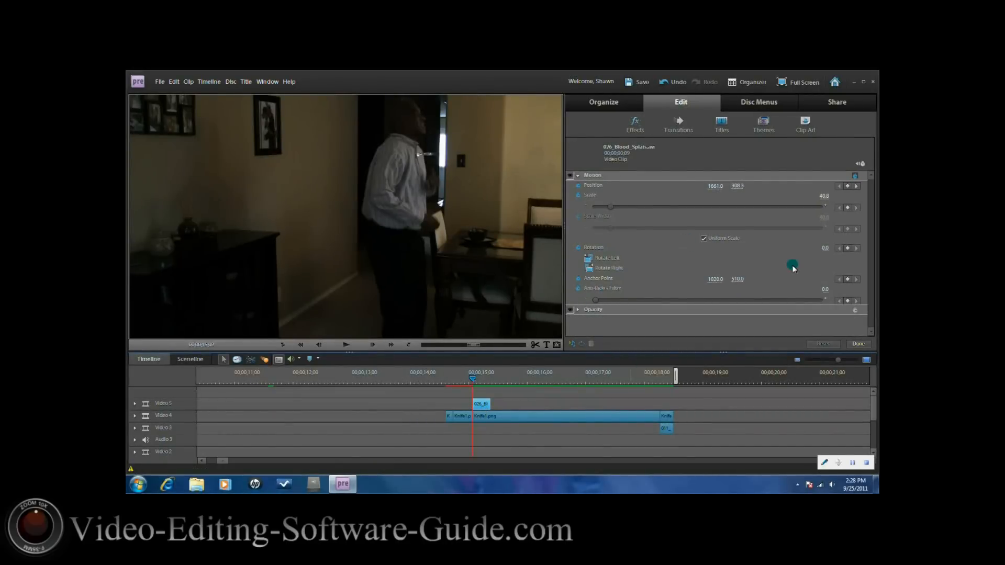
mouse_move(708, 279)
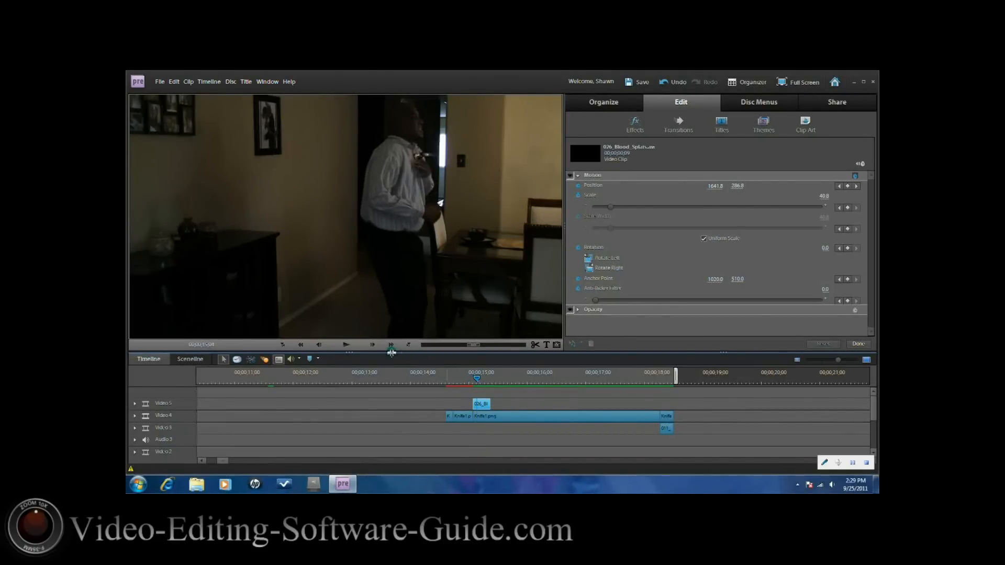
- Step forward frame by frame, moving the splatter to 1155.0, 470.3 on the chest
left_click(372, 345)
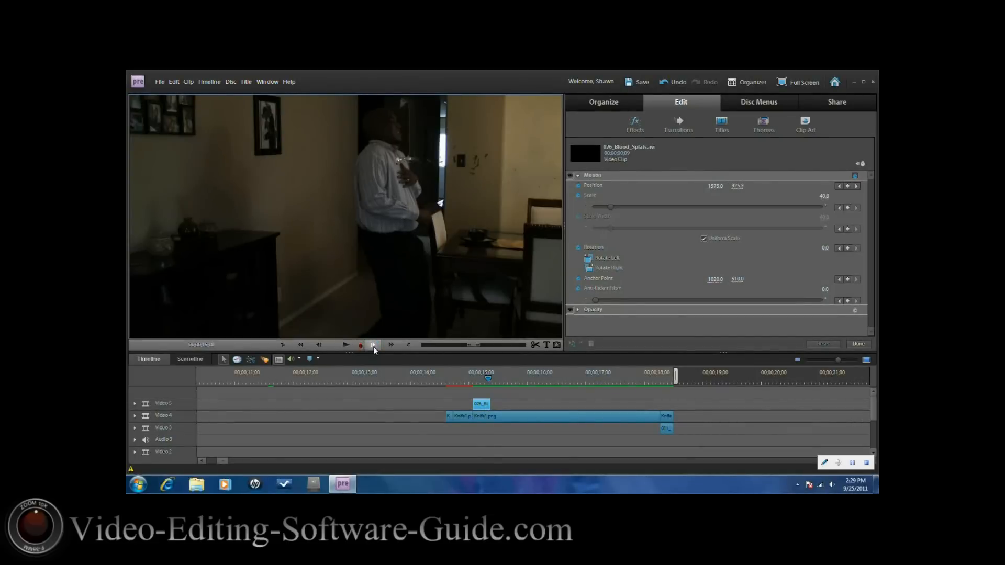
left_click(373, 345)
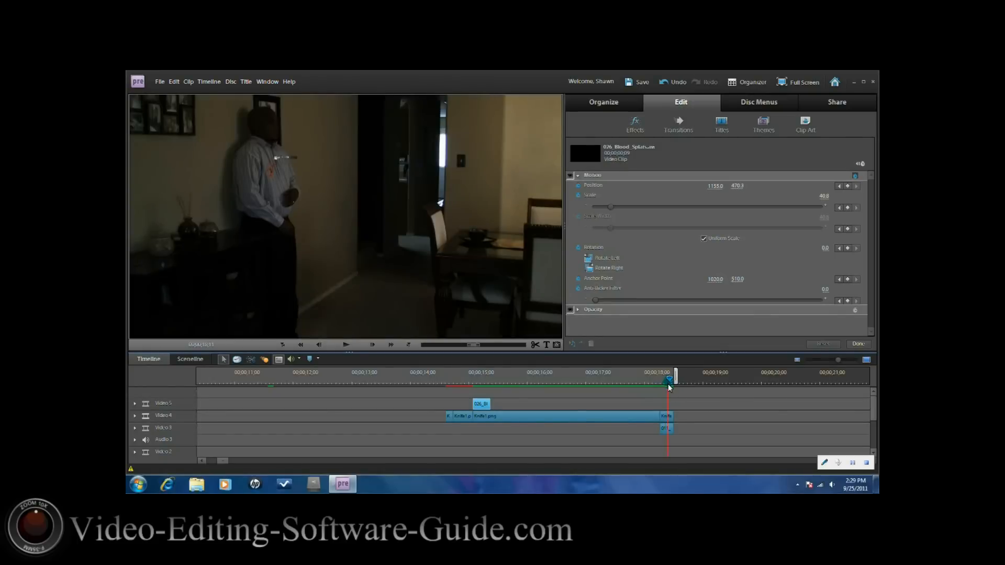
- Step the playhead back to the end of the knife clip, near 18 seconds
left_click_drag(669, 379, 662, 379)
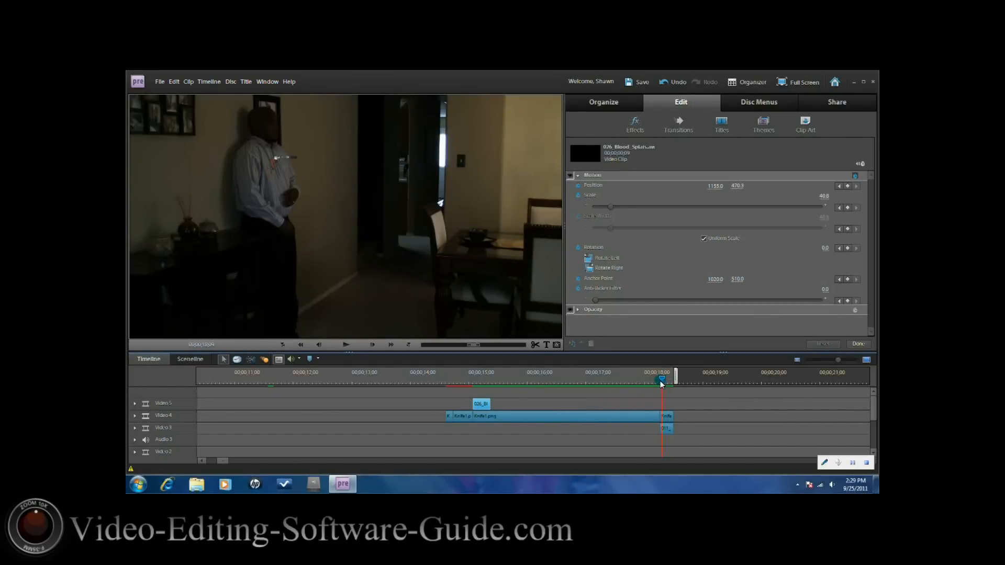